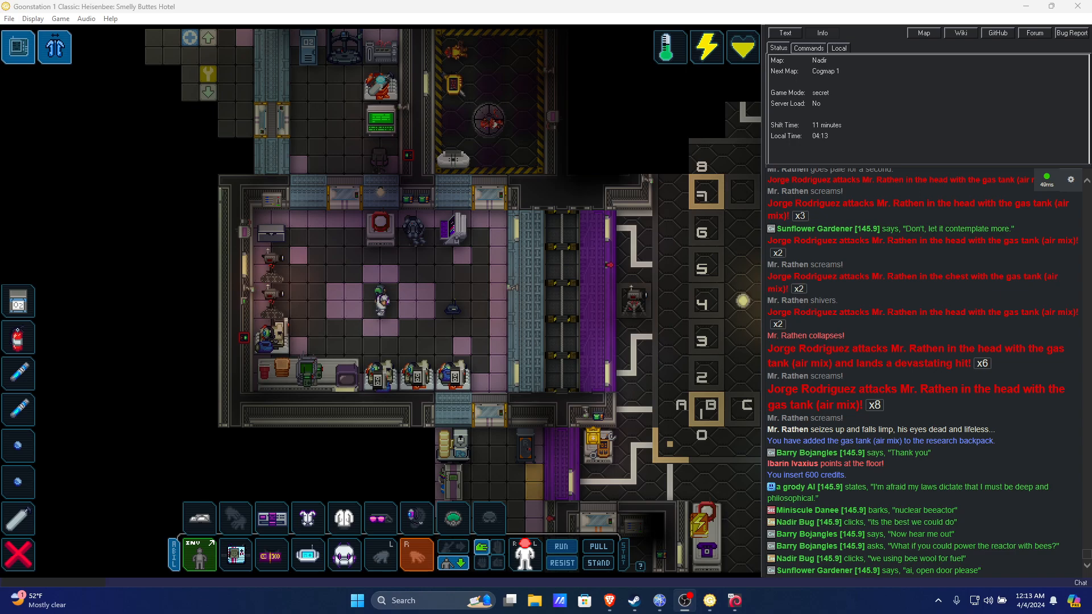
# Step: Scroll the view while the character walks east across the medbay floor
pyautogui.scroll(-3)
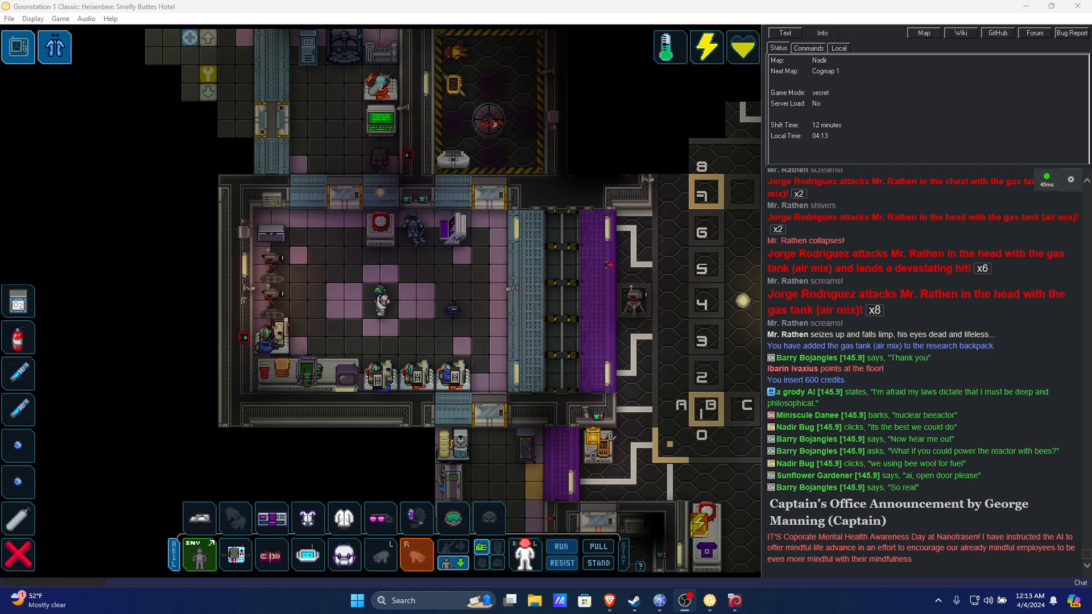
pyautogui.moveTo(335, 278)
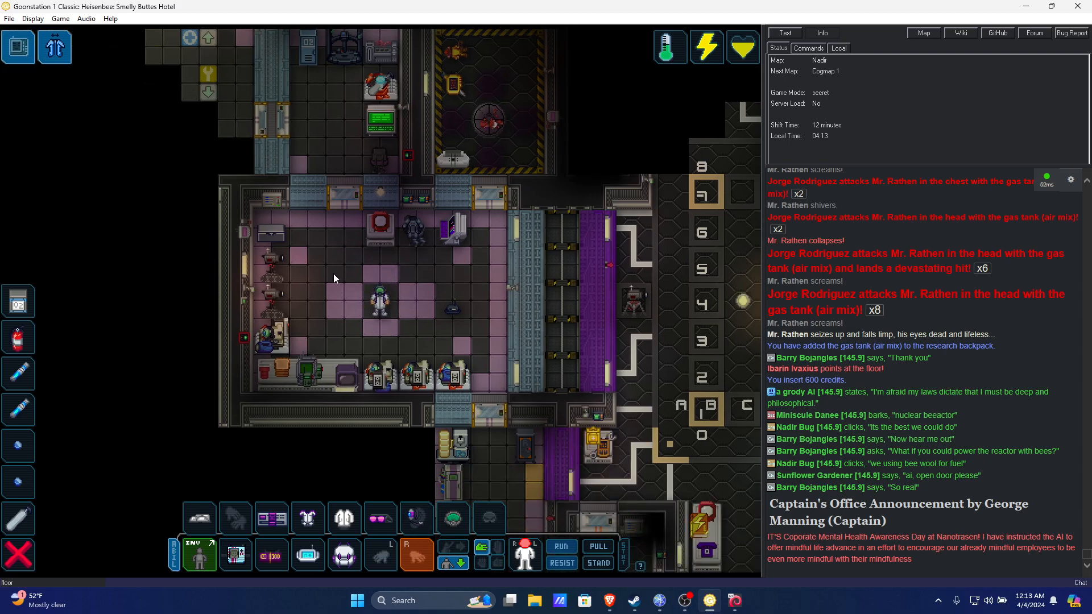
pyautogui.scroll(-3)
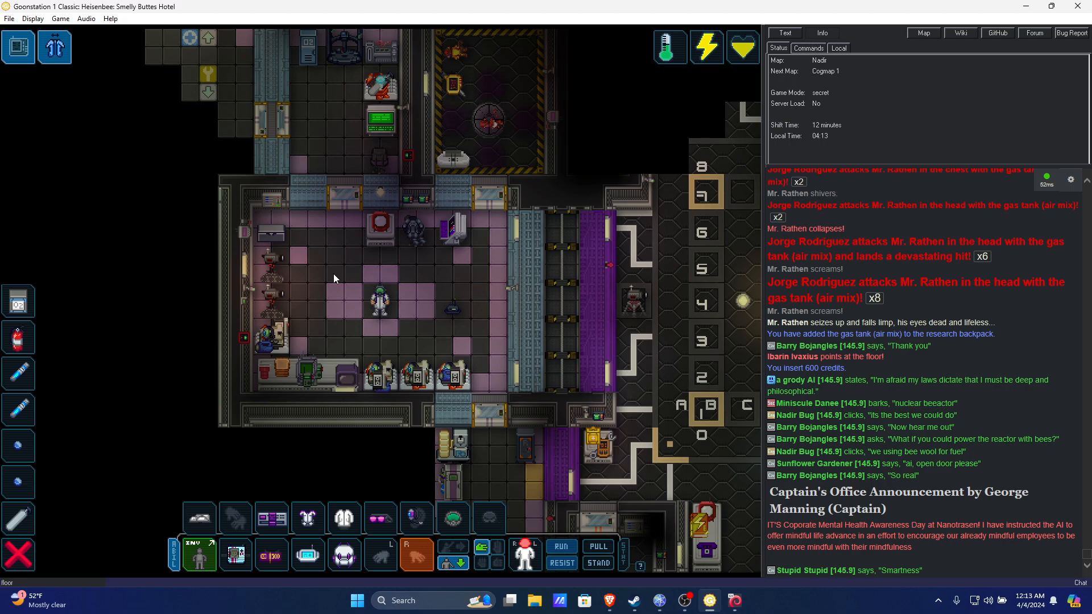
pyautogui.scroll(-3)
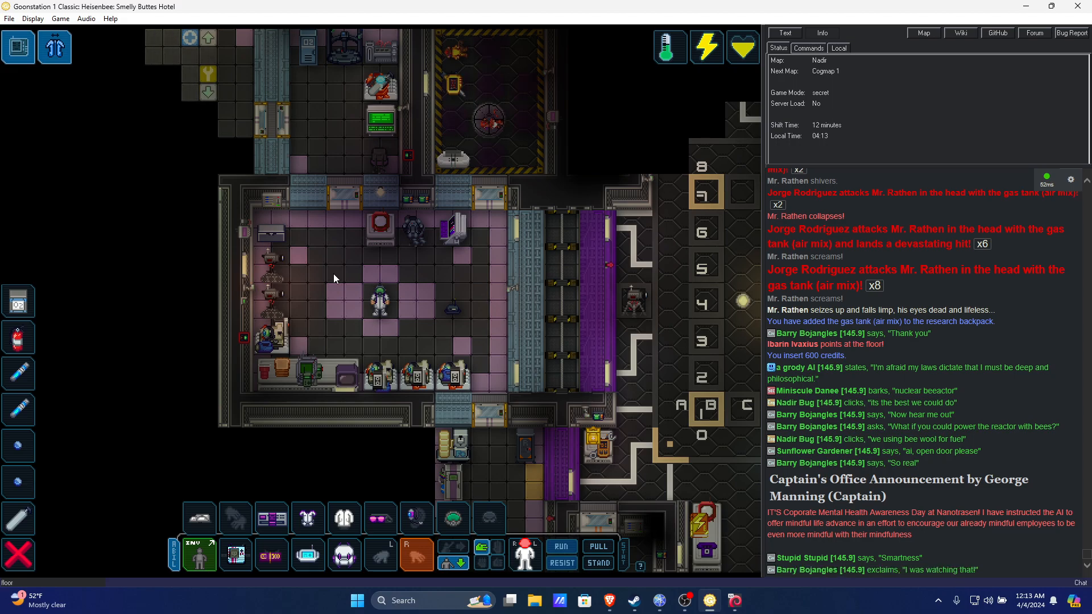
pyautogui.moveTo(348, 248)
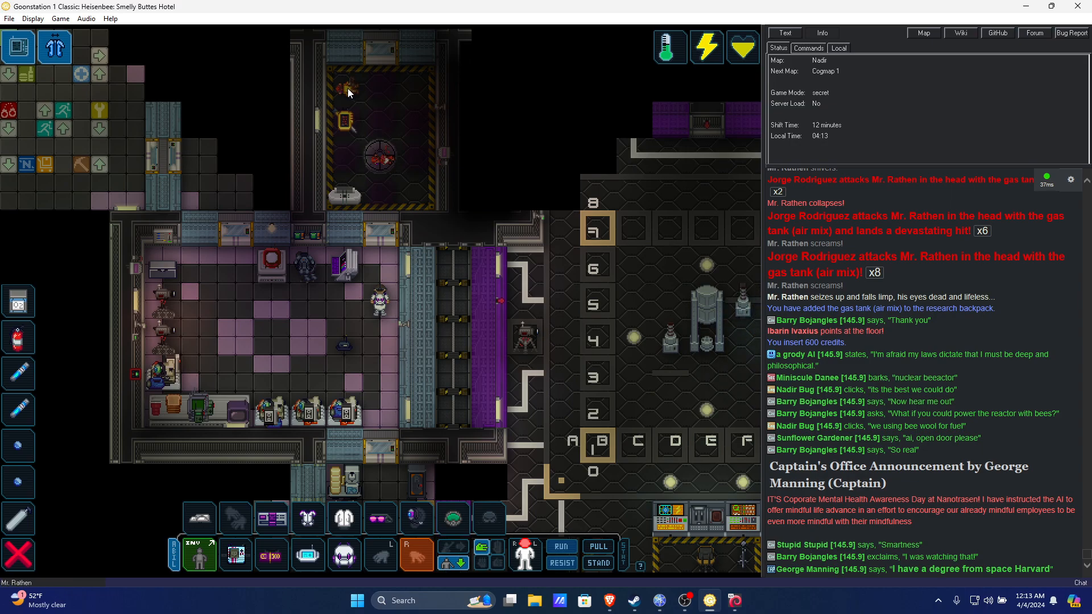
# Step: Interact with the Portable Air Scrubber to bring up its control window
pyautogui.rightClick(348, 92)
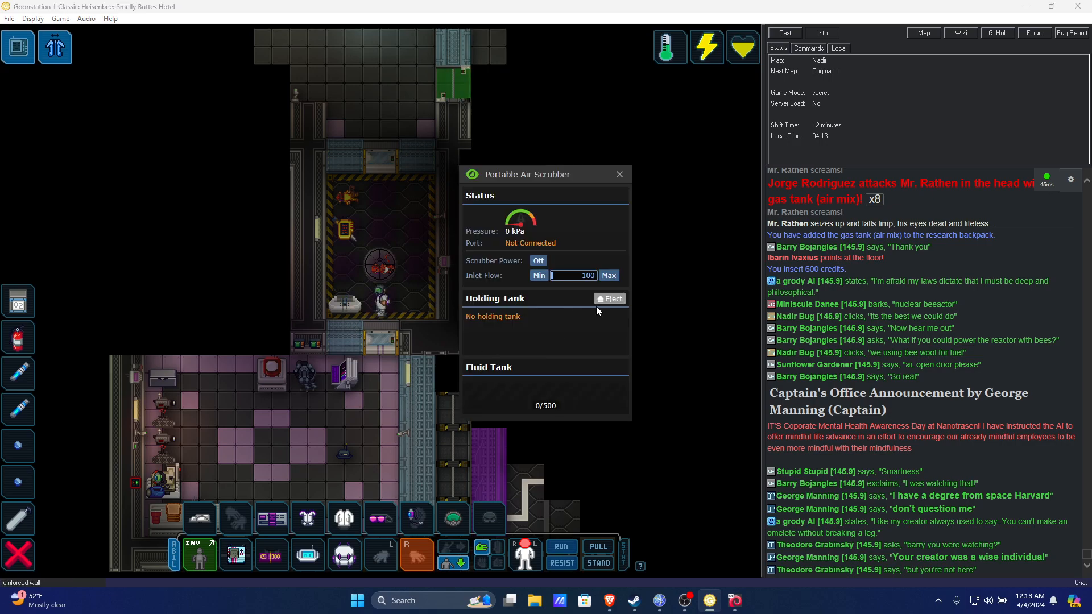
# Step: Toggle the air scrubber's power to On so its fluid tank starts filling
pyautogui.click(537, 261)
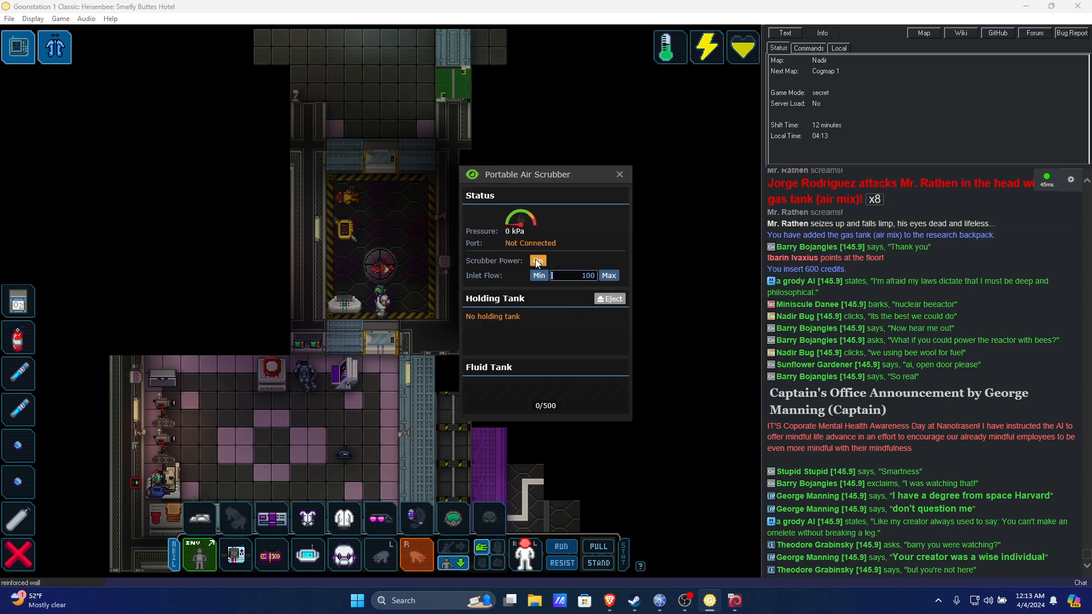
pyautogui.click(536, 261)
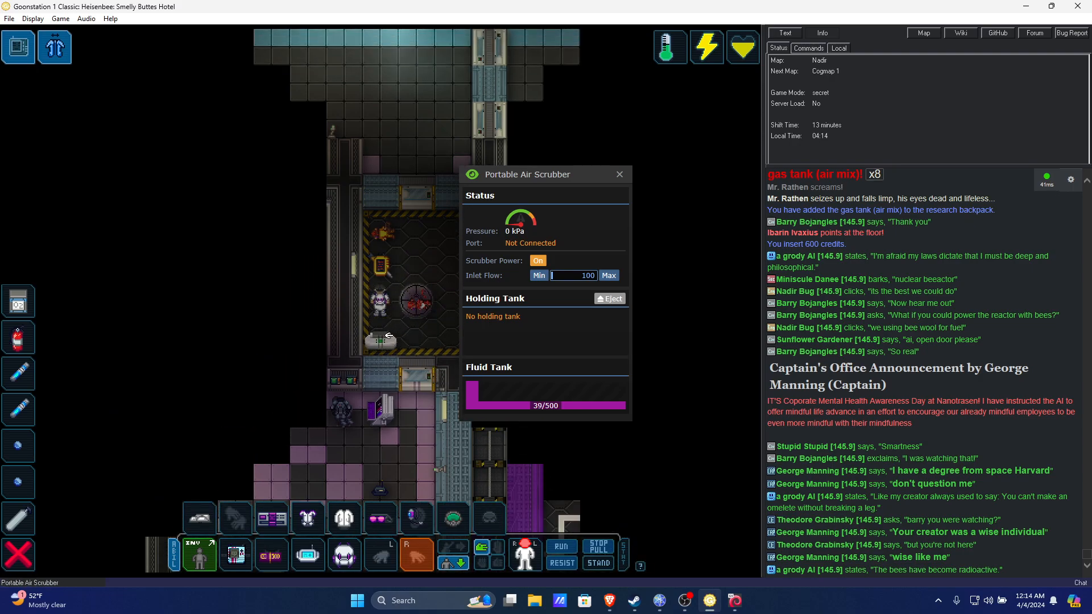
pyautogui.click(537, 261)
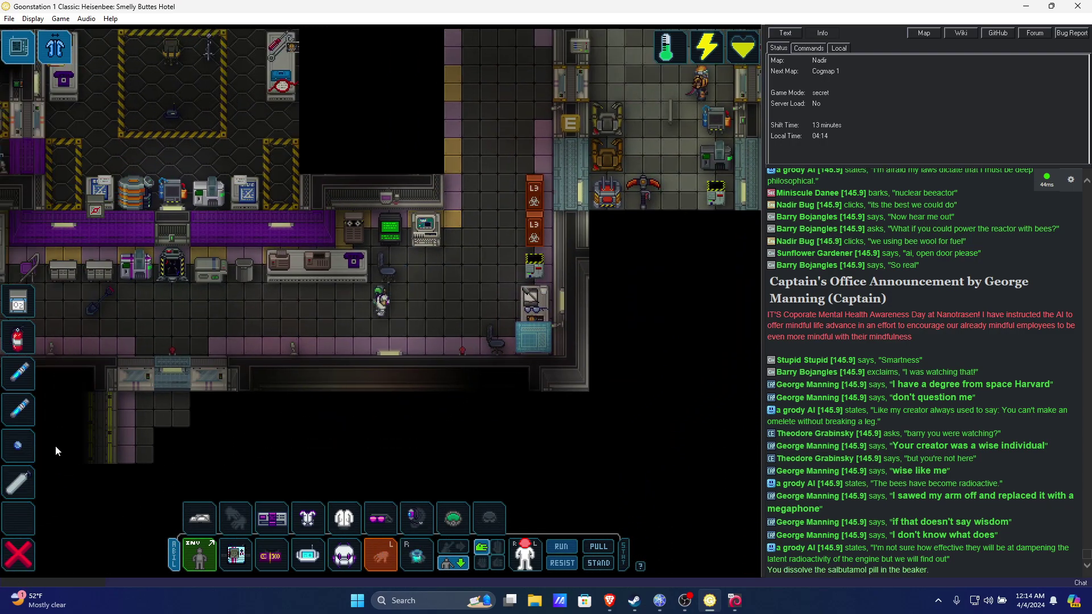
pyautogui.moveTo(19, 445)
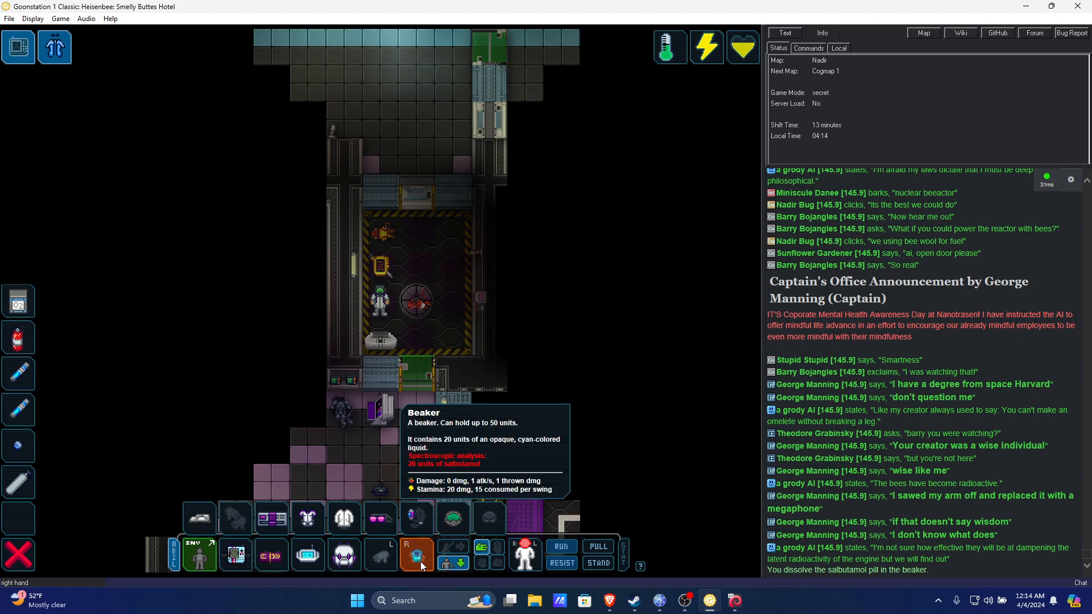
pyautogui.moveTo(391, 381)
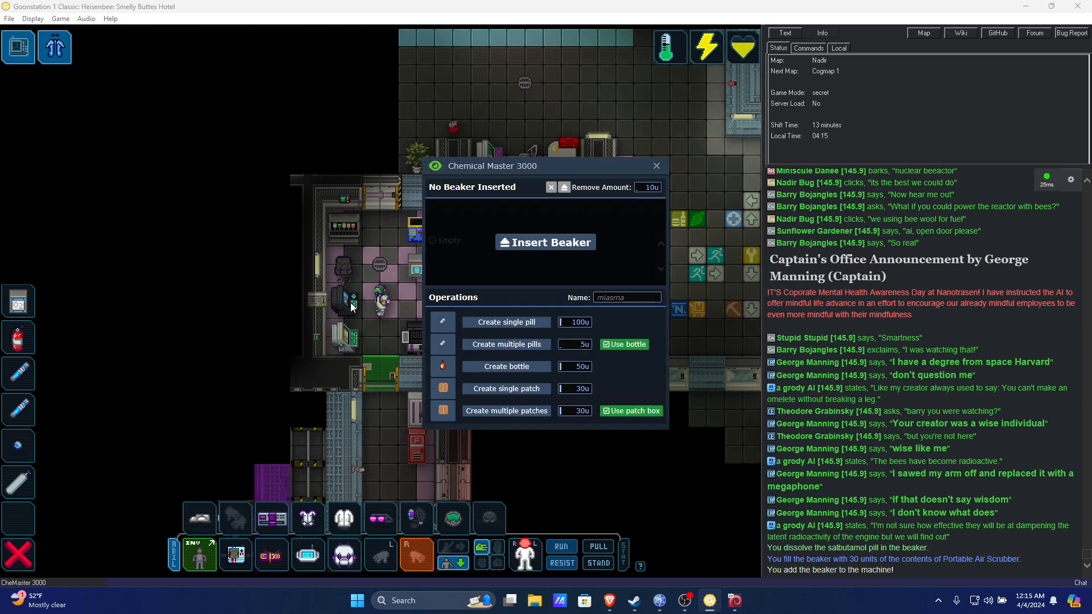
# Step: Pick a pill appearance in Chemical Master 3000 and begin naming the pills 'Wack'
pyautogui.click(505, 321)
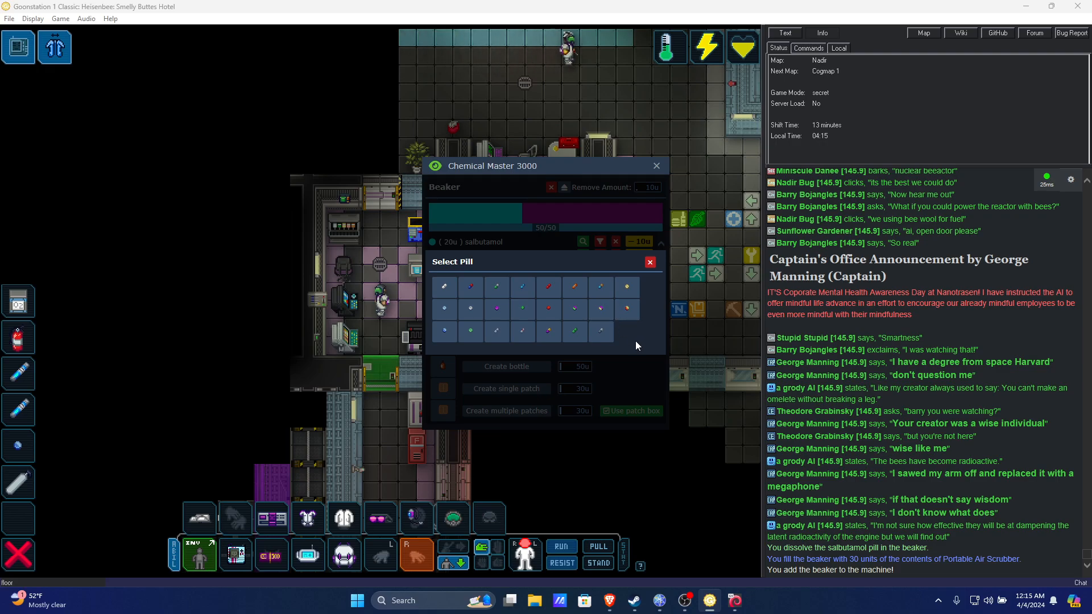
pyautogui.moveTo(479, 331)
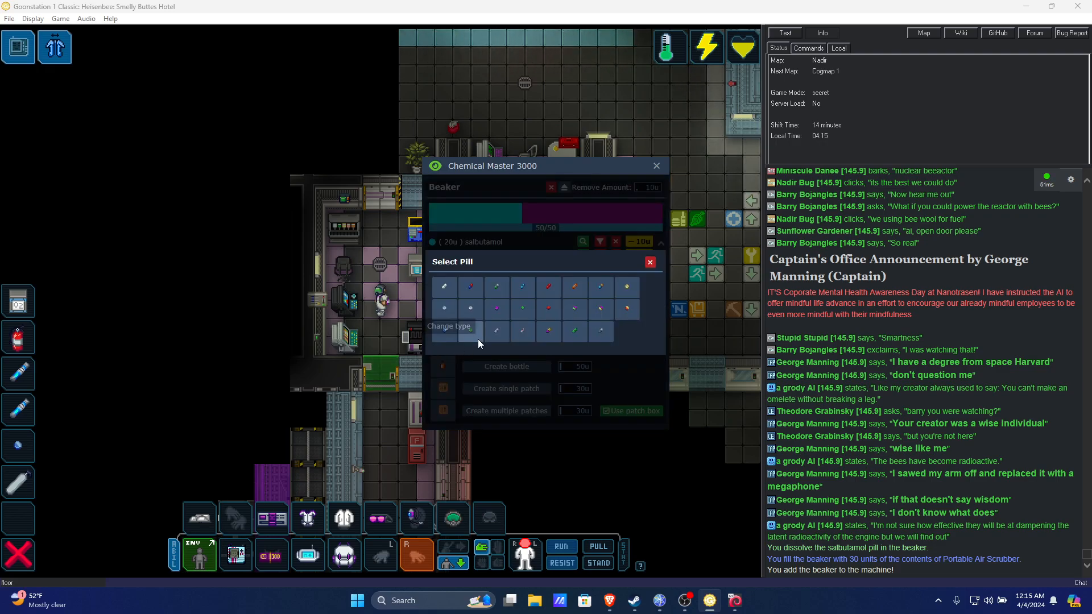
pyautogui.click(649, 262)
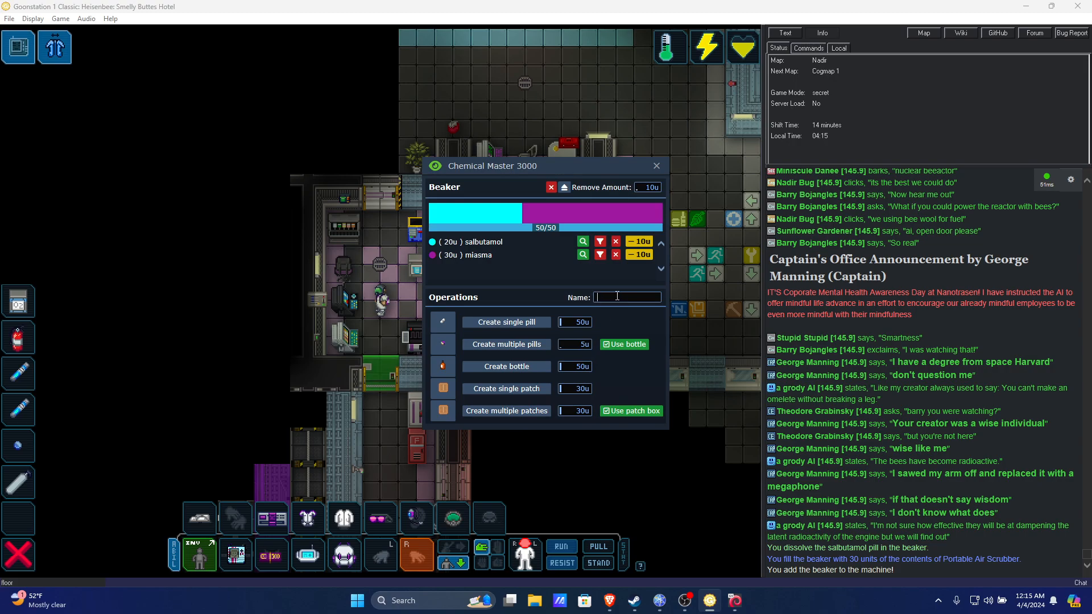
pyautogui.write('Wacky Tacky')
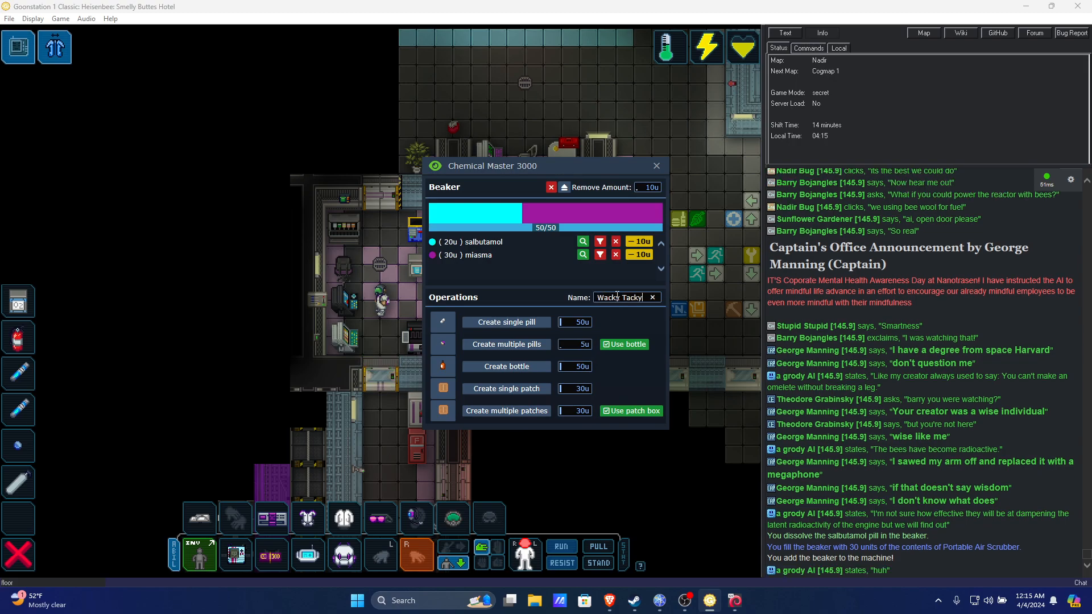
pyautogui.moveTo(506, 343)
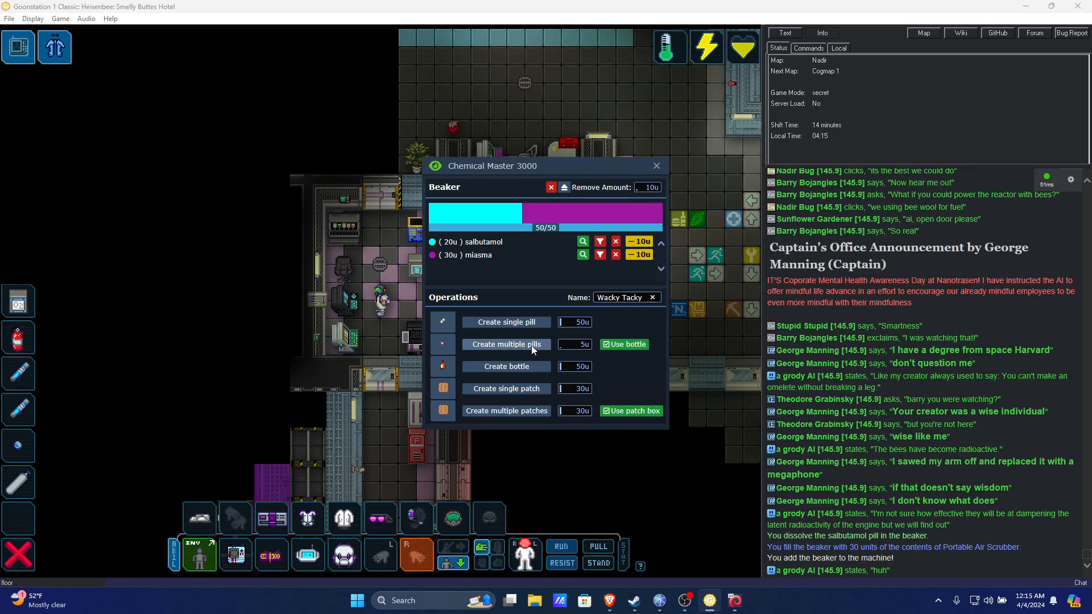
# Step: Eject the salbutamol-miasma beaker from the Chemical Master 3000
pyautogui.click(564, 186)
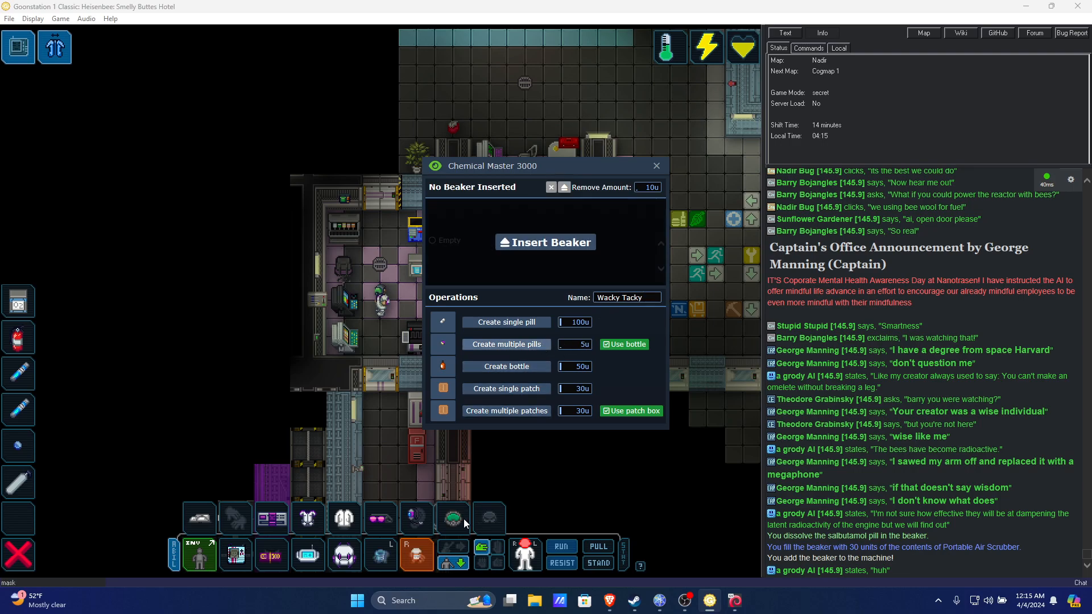
pyautogui.click(655, 166)
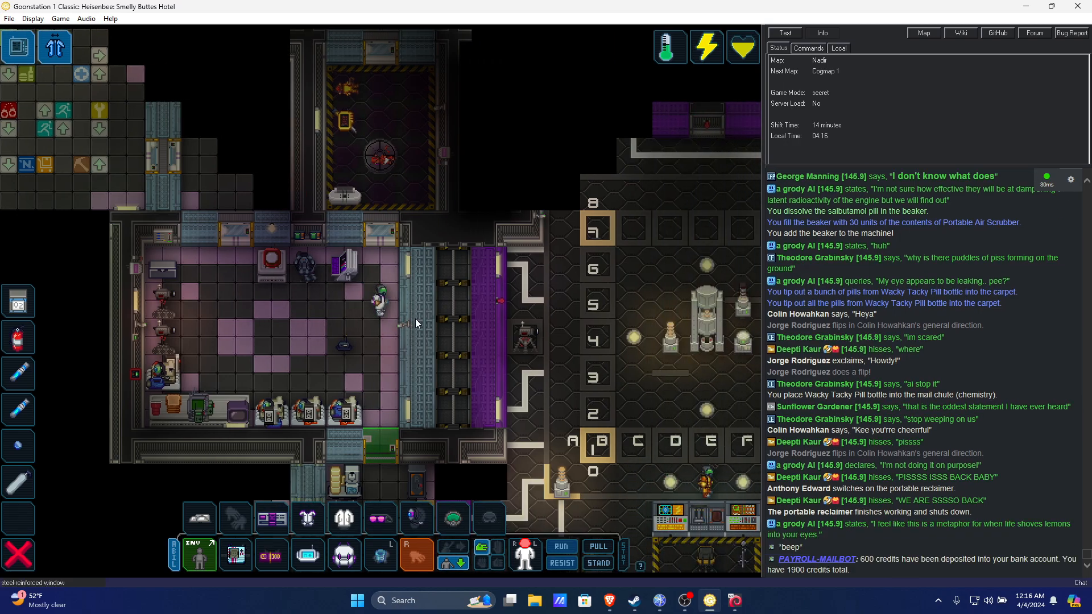
pyautogui.moveTo(396, 132)
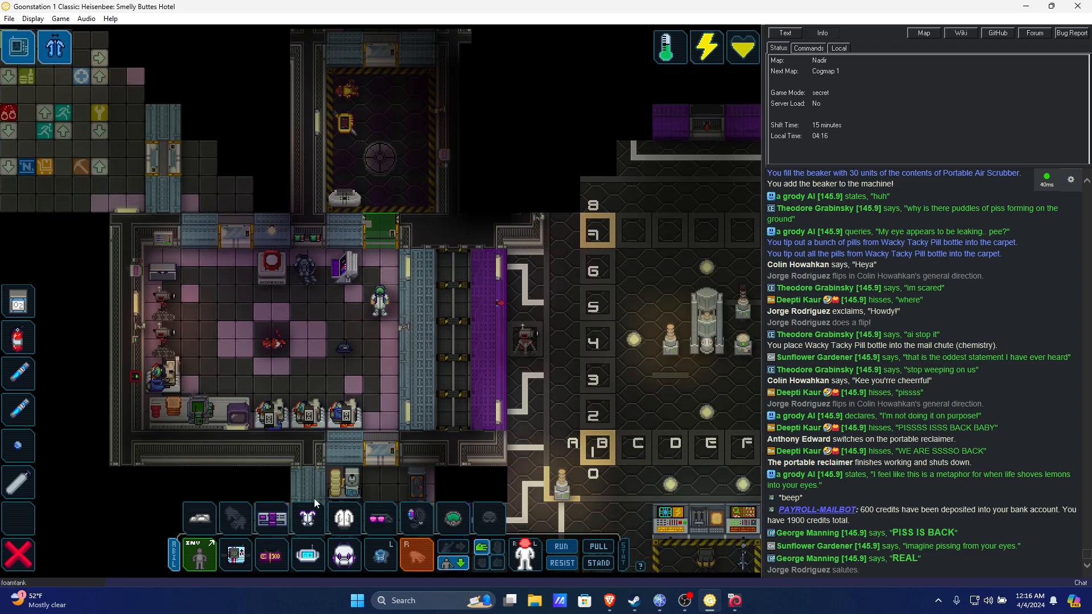
pyautogui.moveTo(344, 555)
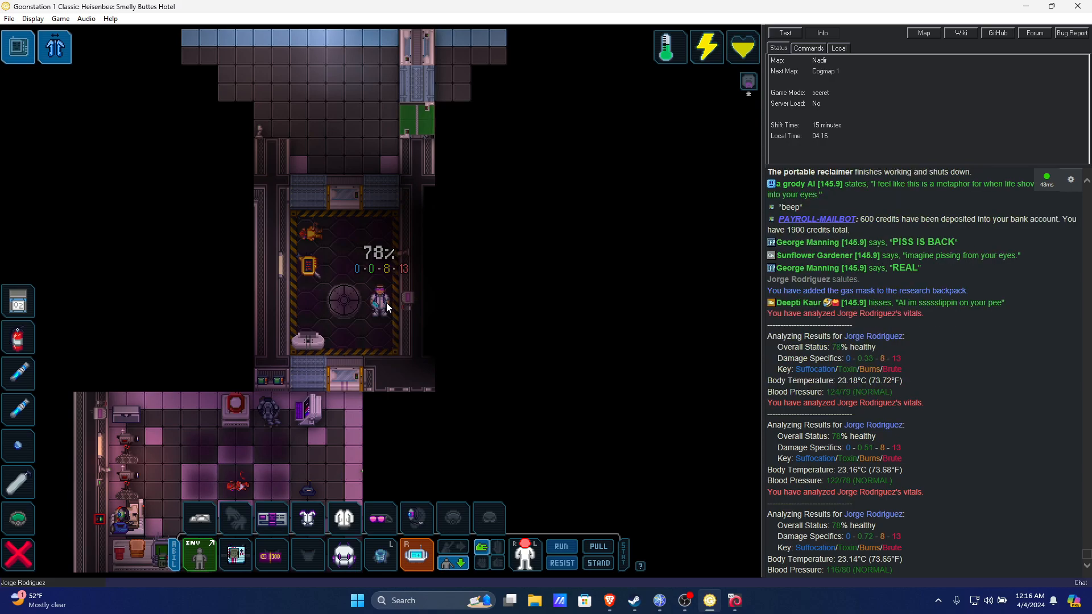
# Step: Use the salbutamol emergency auto-injector on the character
pyautogui.scroll(-3)
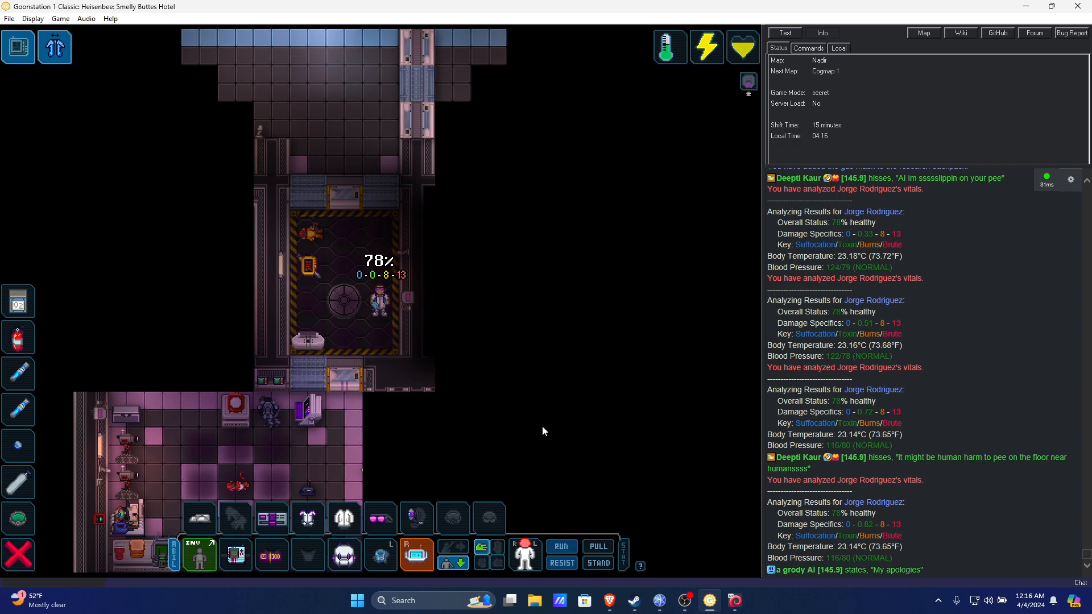
pyautogui.click(308, 555)
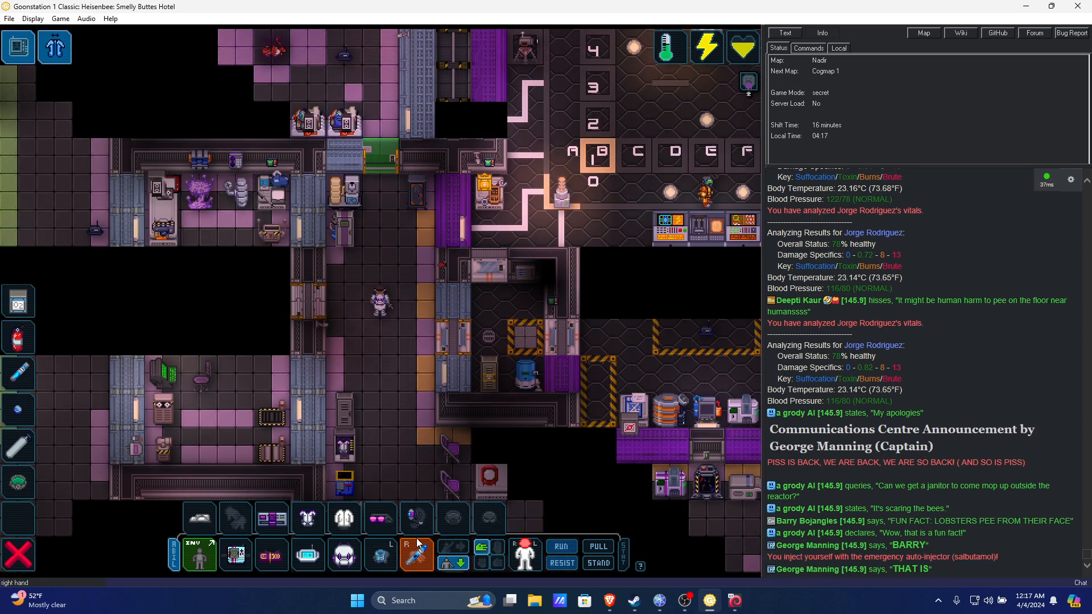
pyautogui.moveTo(416, 554)
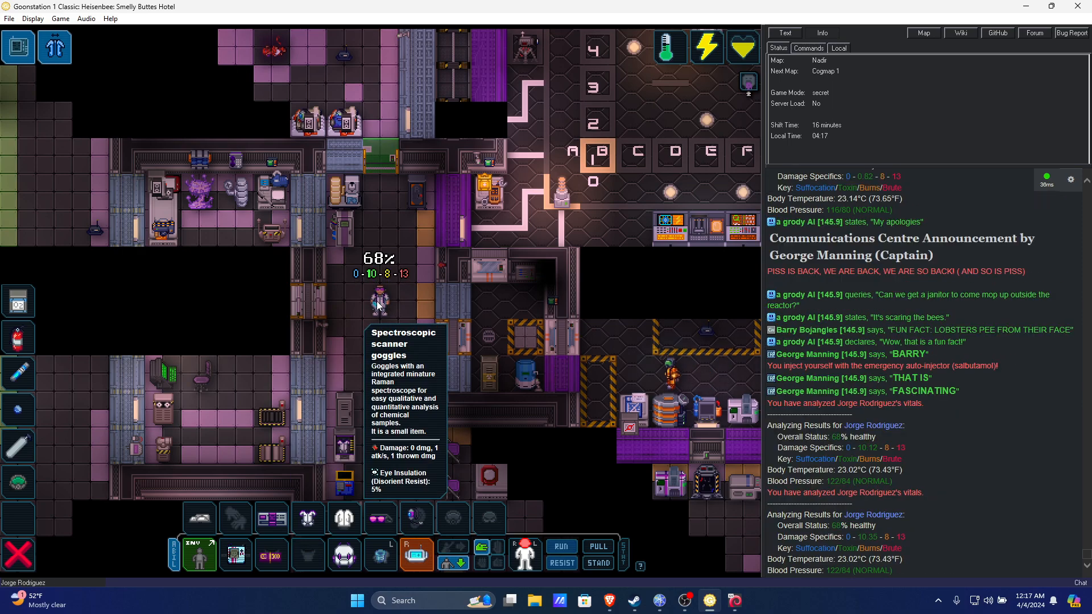
# Step: Scan the character with the health analyzer to read vitals at 68% health
pyautogui.click(308, 554)
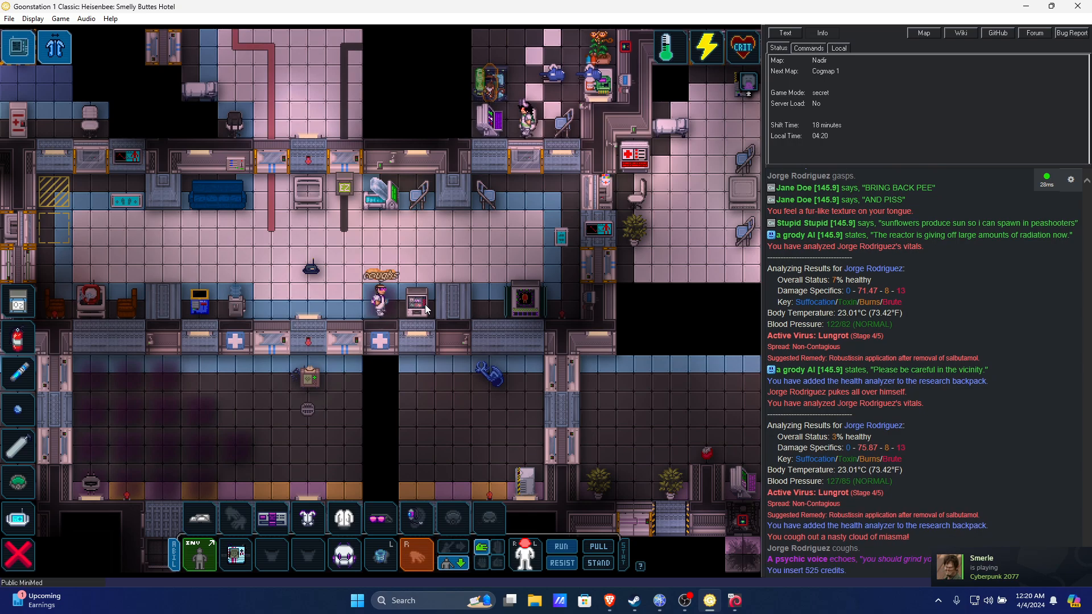
# Step: Buy a charcoal emergency auto-injector from the Public MiniMed's stock list
pyautogui.click(414, 305)
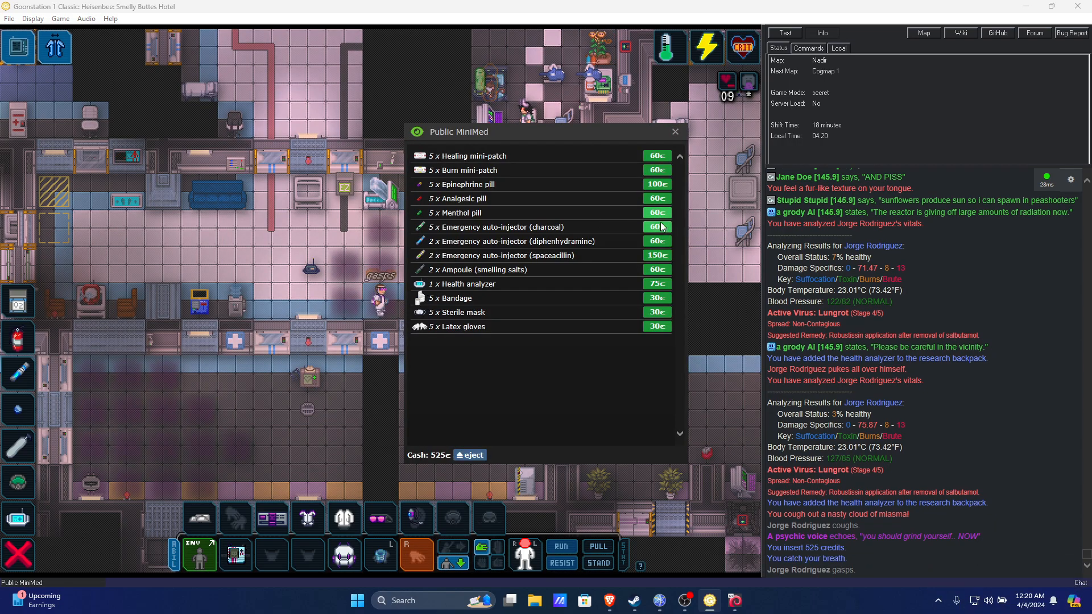
pyautogui.click(673, 132)
pyautogui.write('lung')
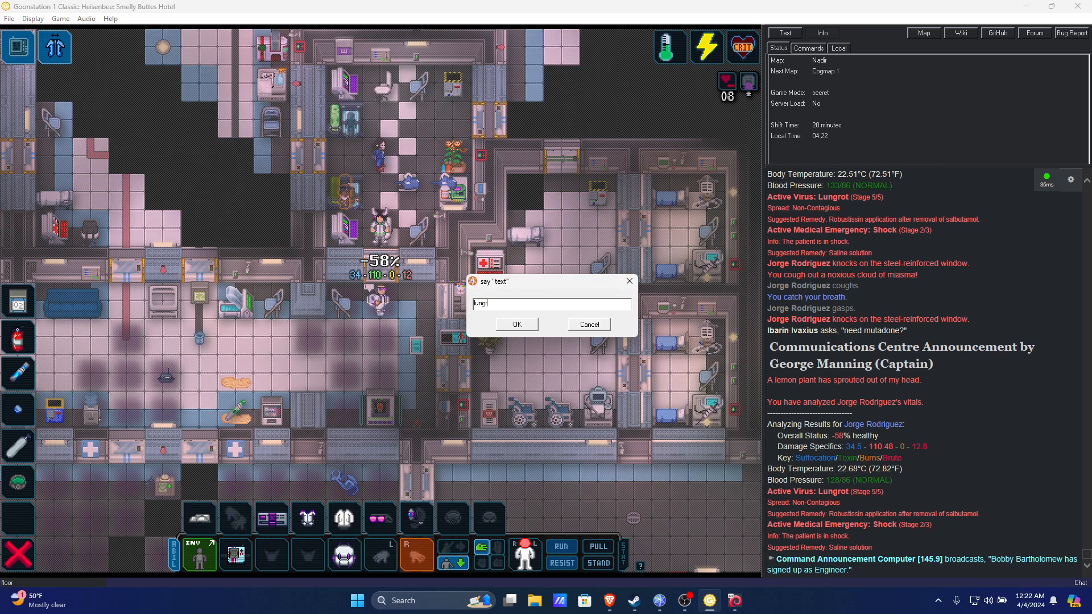
# Step: Say the half-finished word, then say 'lungrot' aloud to nearby crew
pyautogui.click(516, 324)
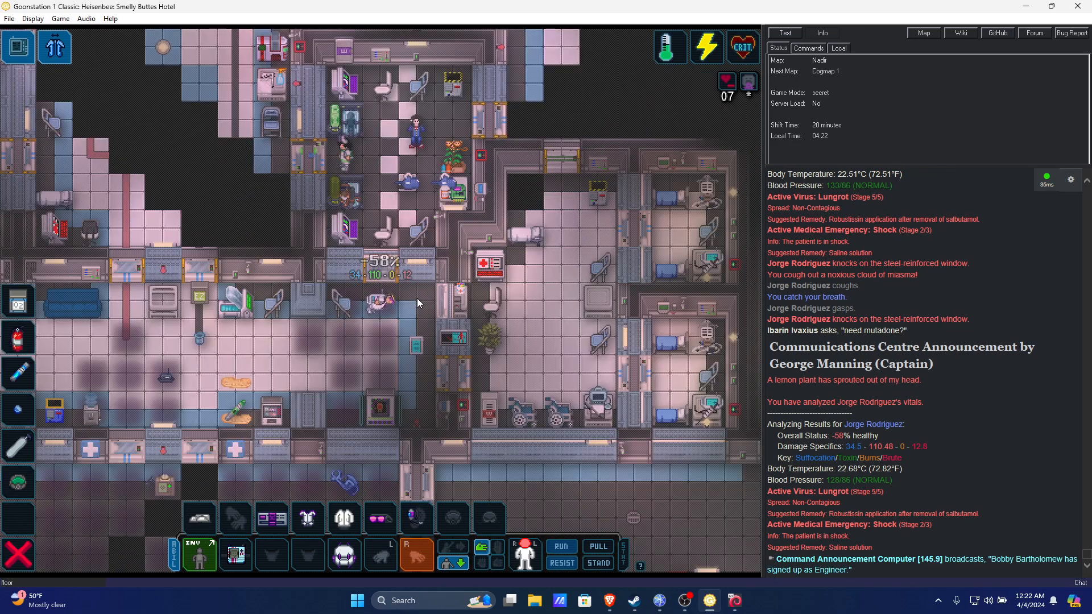
pyautogui.press('t')
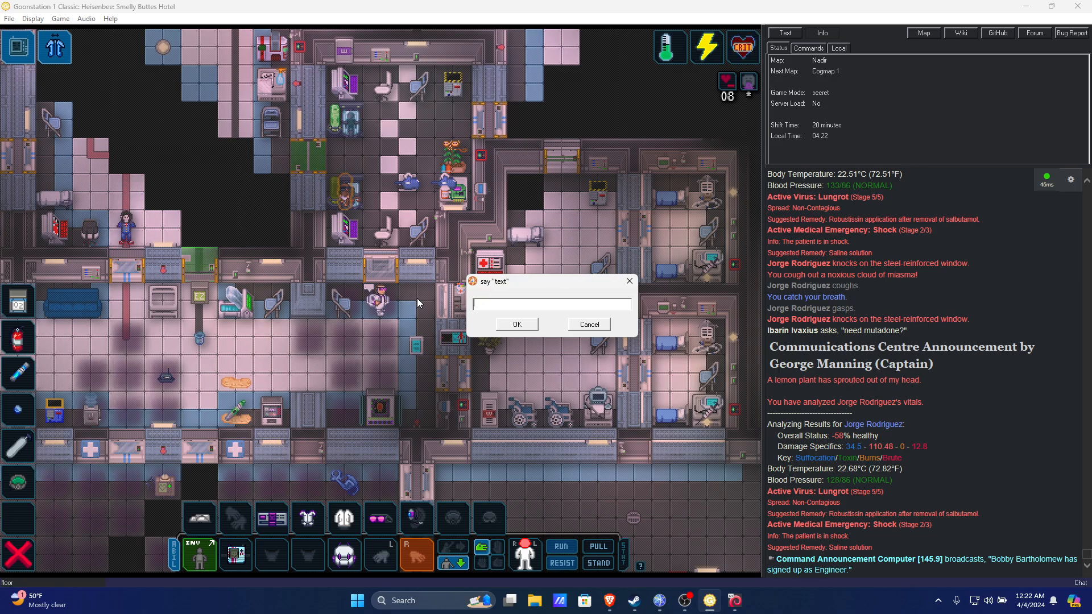
pyautogui.click(588, 324)
pyautogui.write('lungrot')
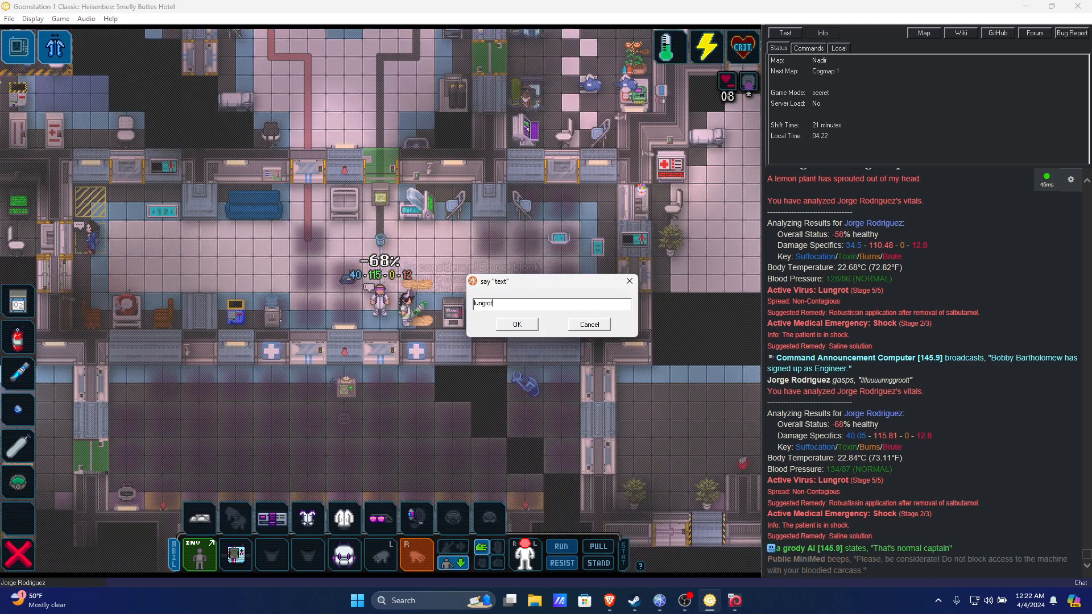
pyautogui.click(515, 324)
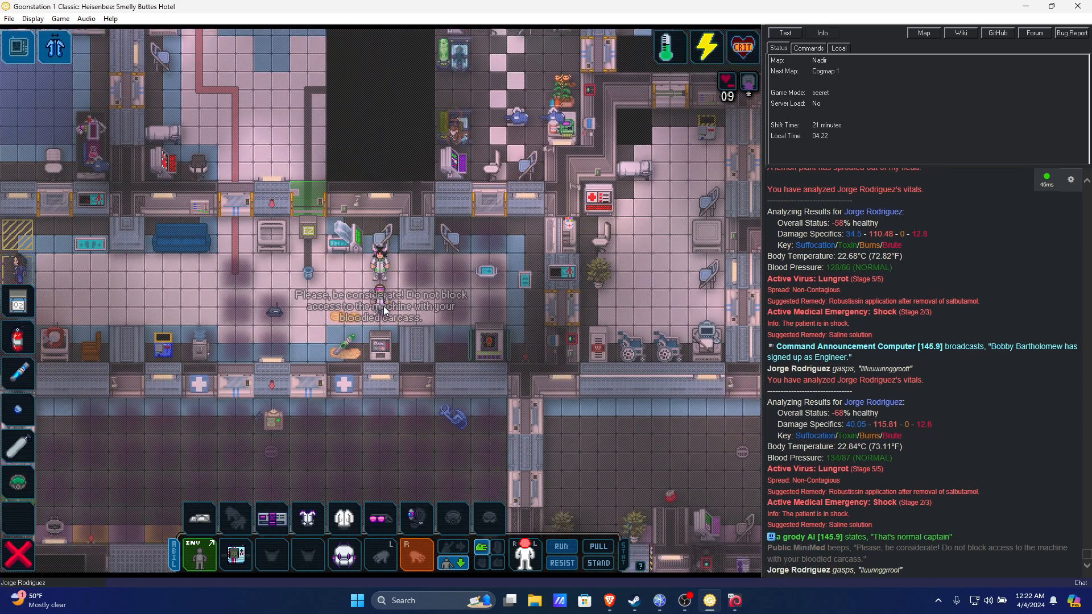